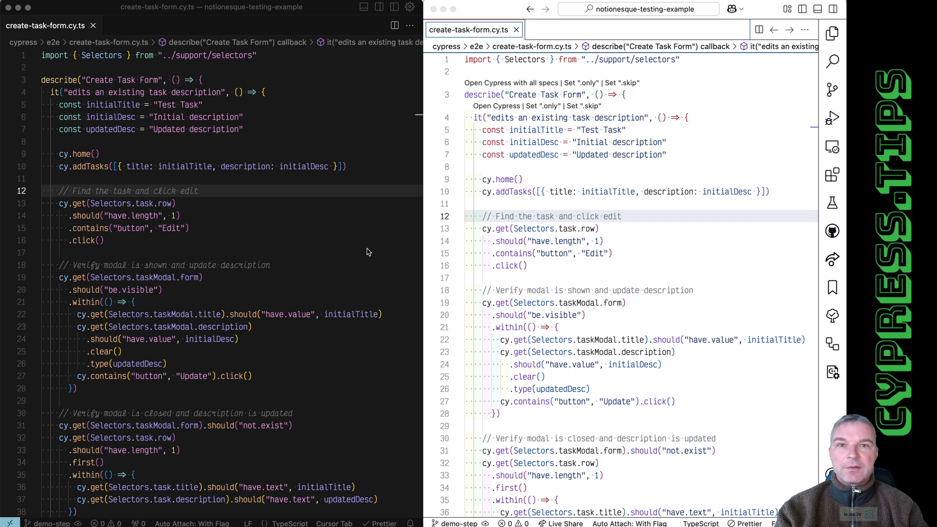
mouse_move(169, 239)
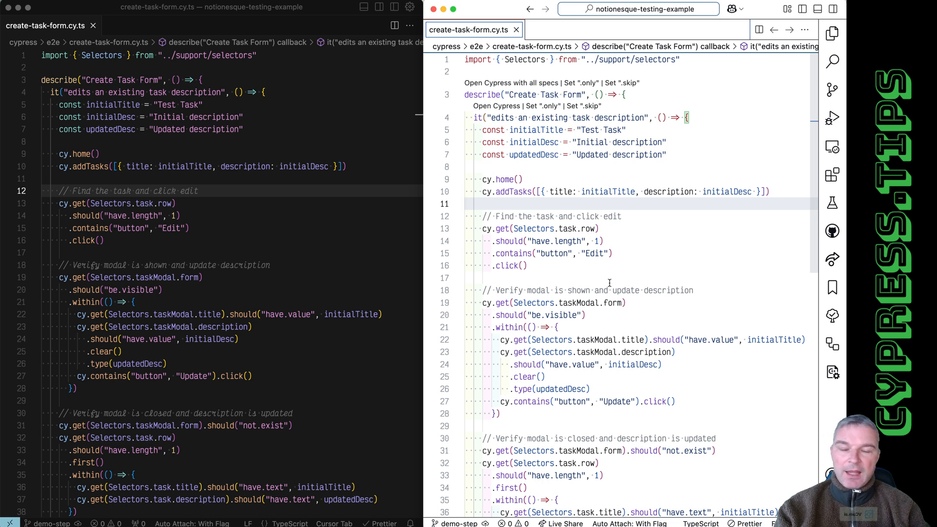
Step: Change line 12's '//' comment into a cy.log call for 'Find the task and click edit'
double_click(553, 216)
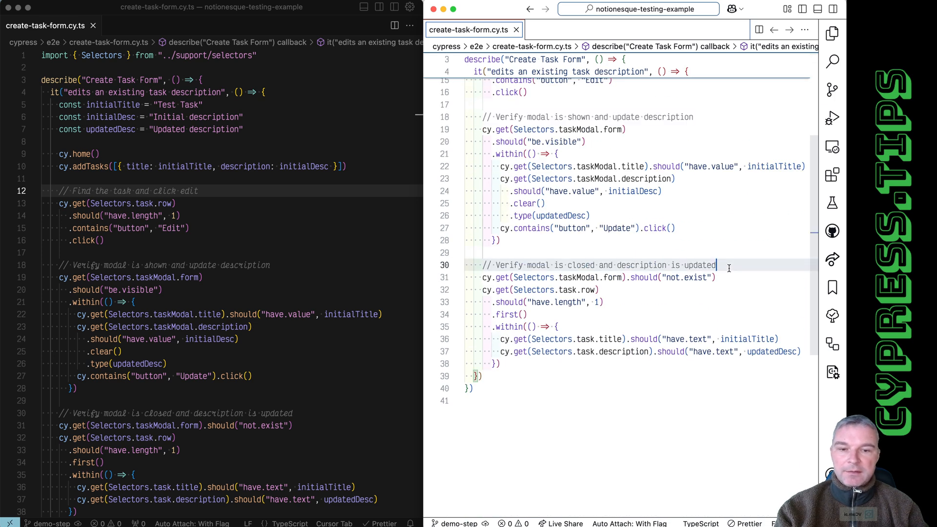
scroll(up, 3)
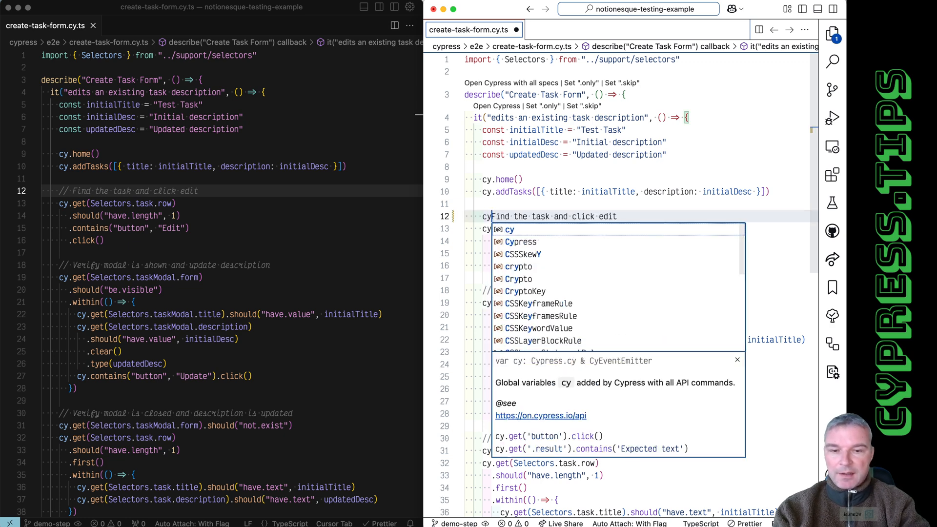
text(.log(')
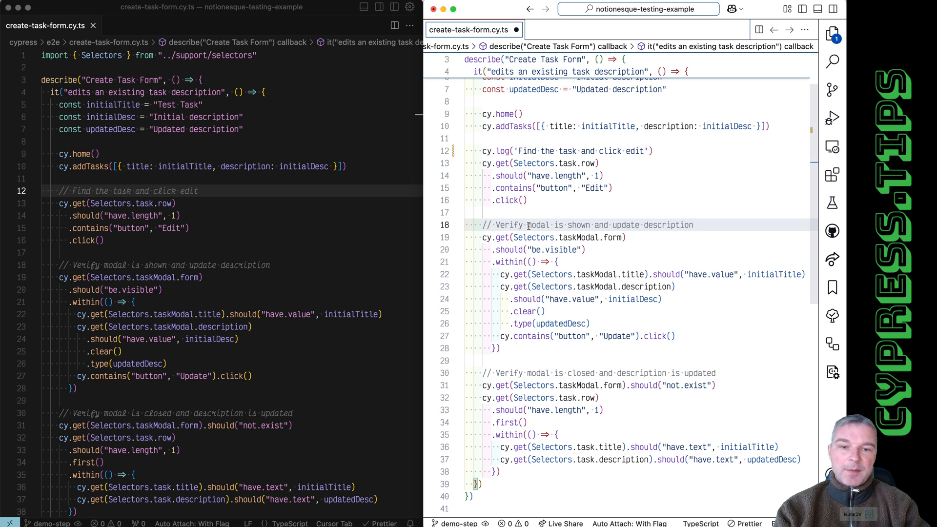
Step: Write cy.log('Update the task description') for the next step comment
text(cy.log('Update the task description'))
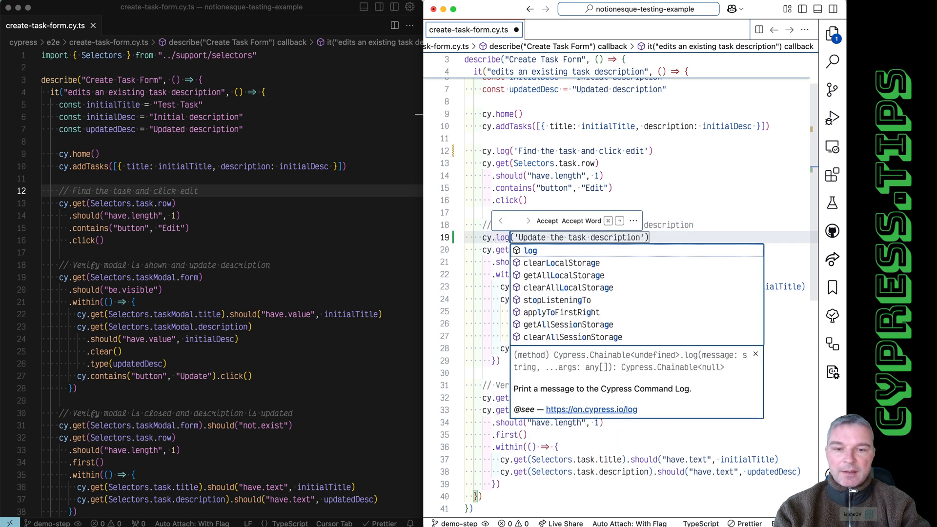
key(Escape)
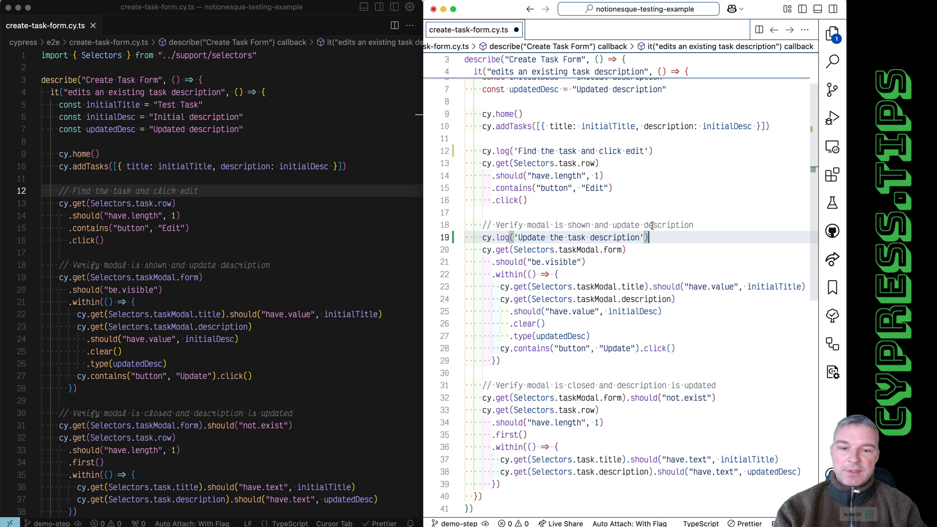
click(696, 224)
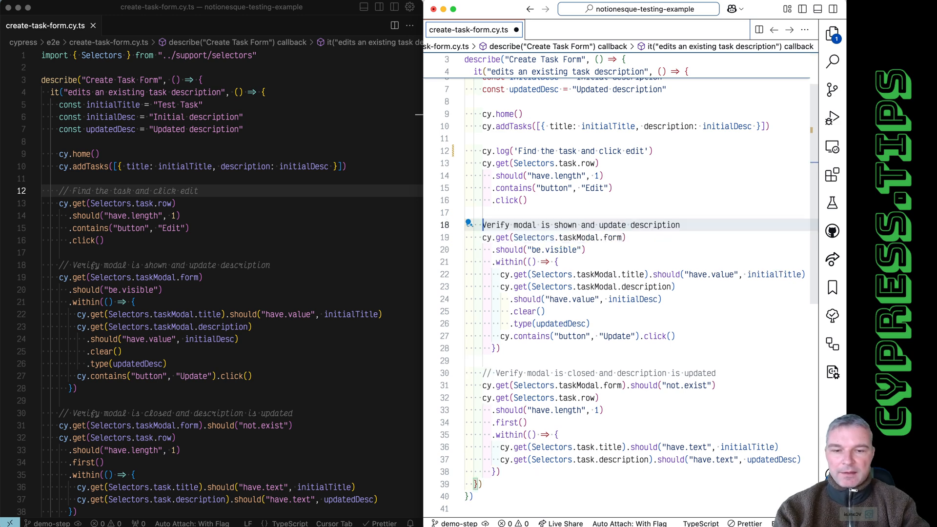
Step: Rewrite the step comments on lines 18 and 30 as cy.log('…') calls with their original messages
double_click(583, 224)
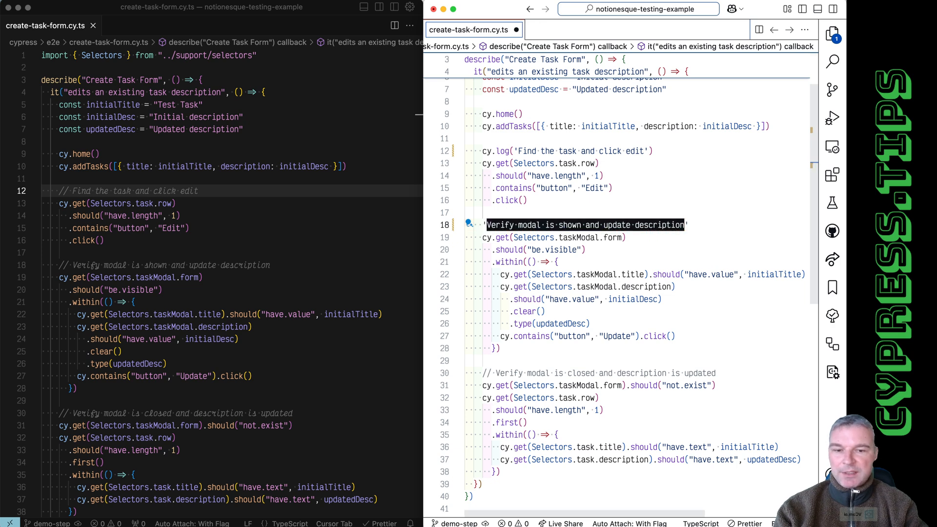
text(cy.log()
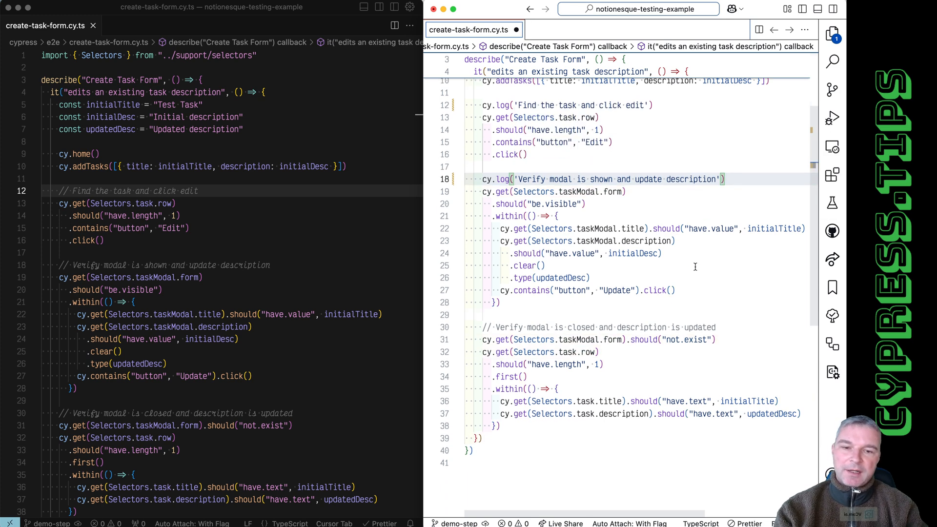
scroll(up, 3)
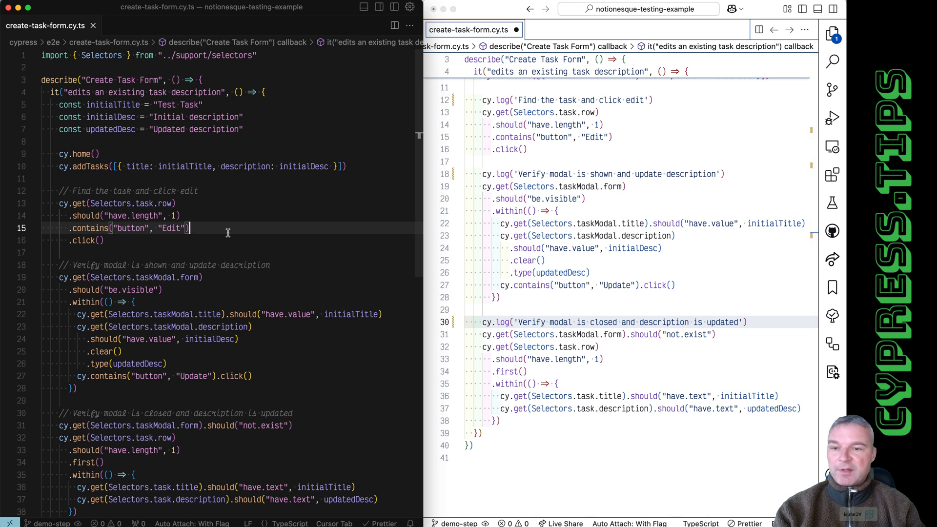
Step: In Cursor, start replacing line 12's comment with cy.log for 'Find the task and click edit'
click(220, 203)
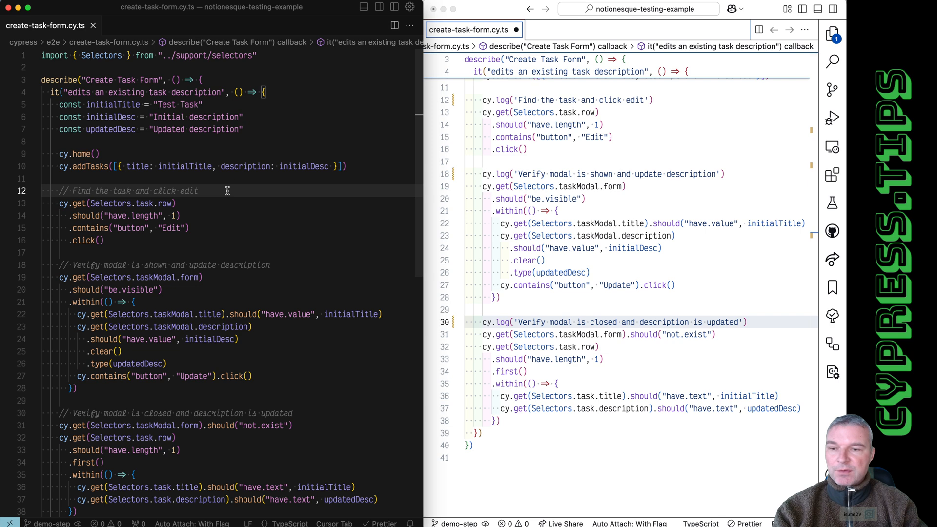
text(cy.log(")
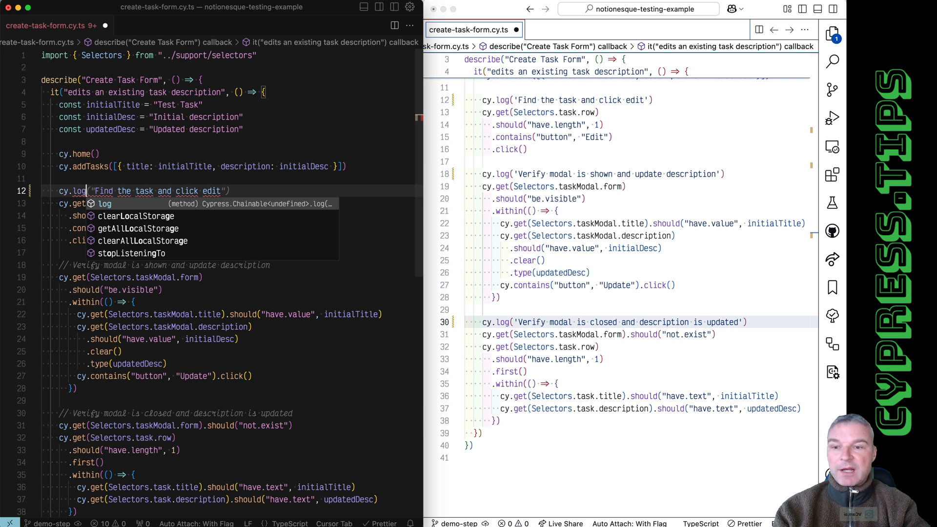
Step: Accept Cursor's log completion and convert the line 18 and 30 comments to cy.log calls
key(Escape)
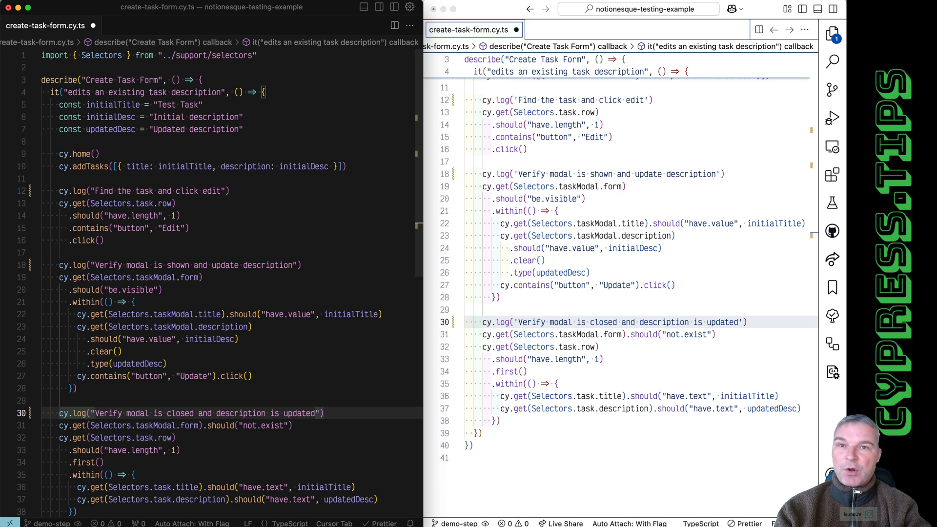
click(230, 190)
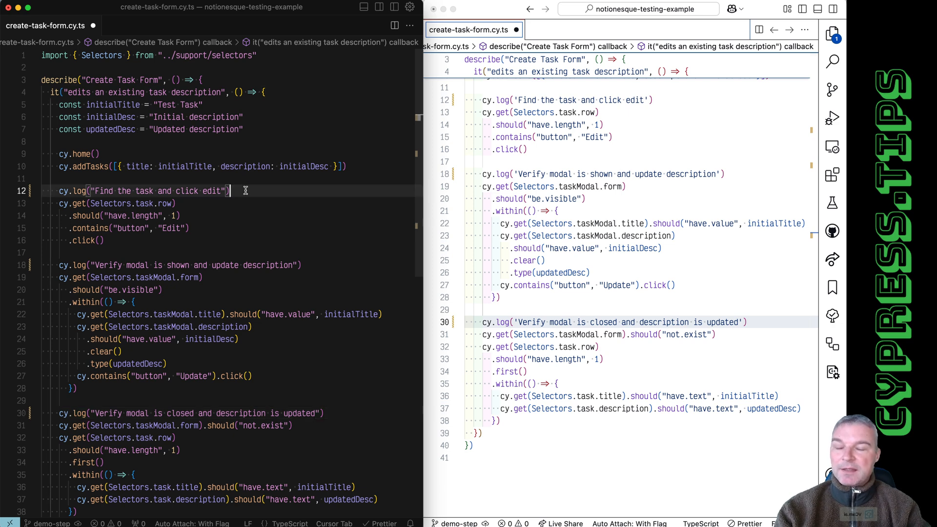